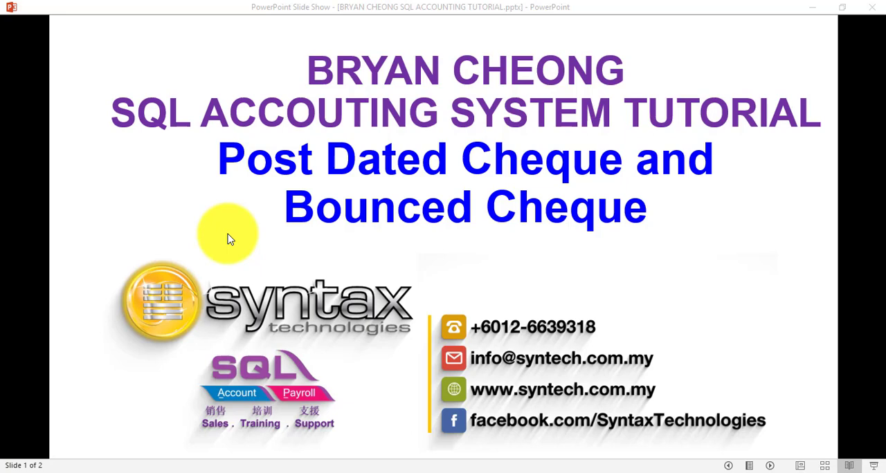
{"action": "mouse_move", "coordinate": [242, 240]}
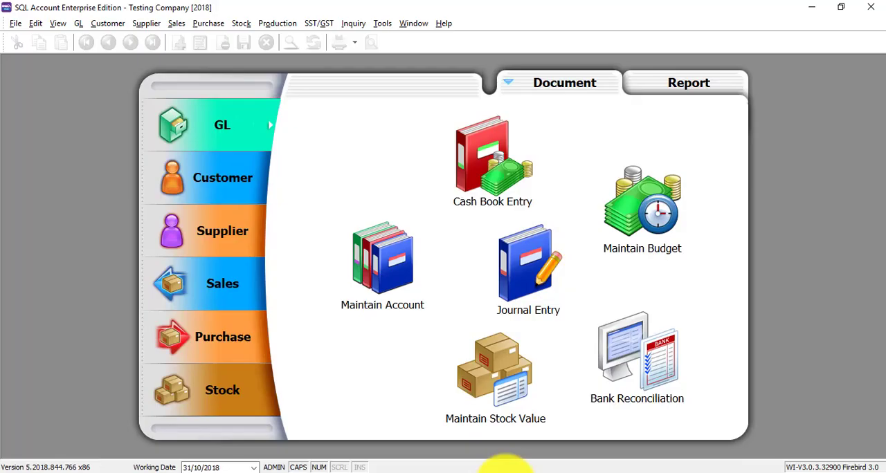
{"action": "mouse_move", "coordinate": [403, 223]}
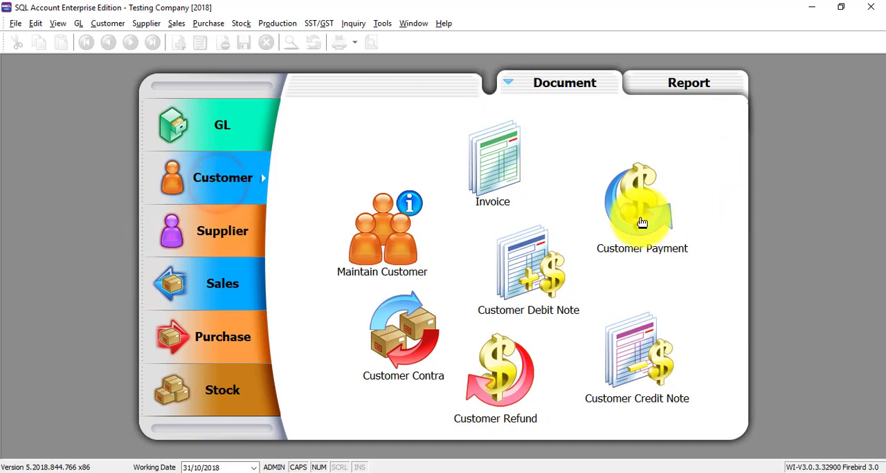
Create a new Kitty Security customer payment of 100.00 into Maybank, cheque MBB67890
{"action": "left_click", "coordinate": [642, 208]}
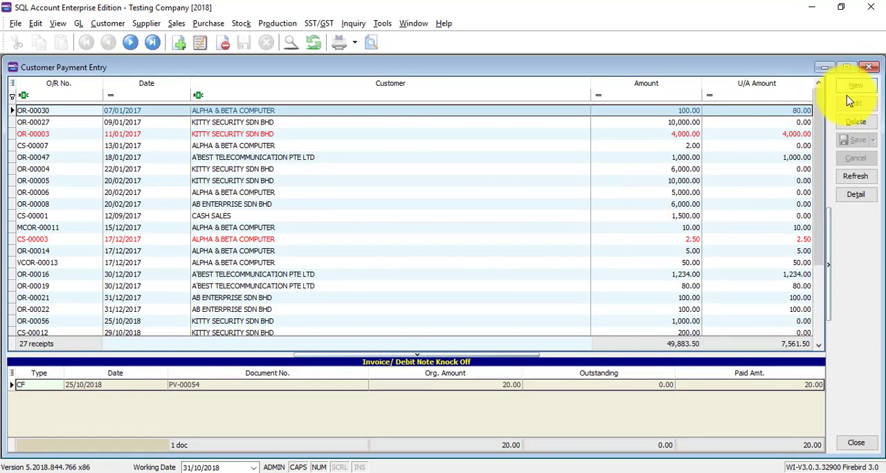
{"action": "left_click", "coordinate": [857, 85]}
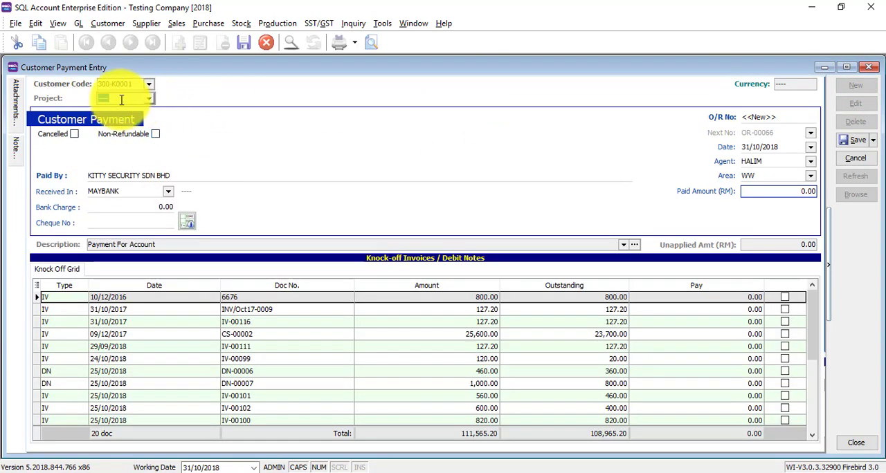
{"action": "left_click", "coordinate": [776, 191]}
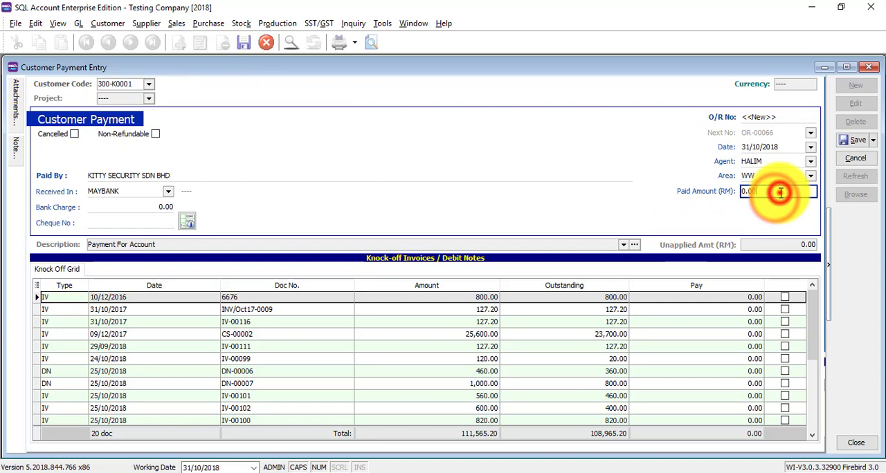
{"action": "type", "text": "100"}
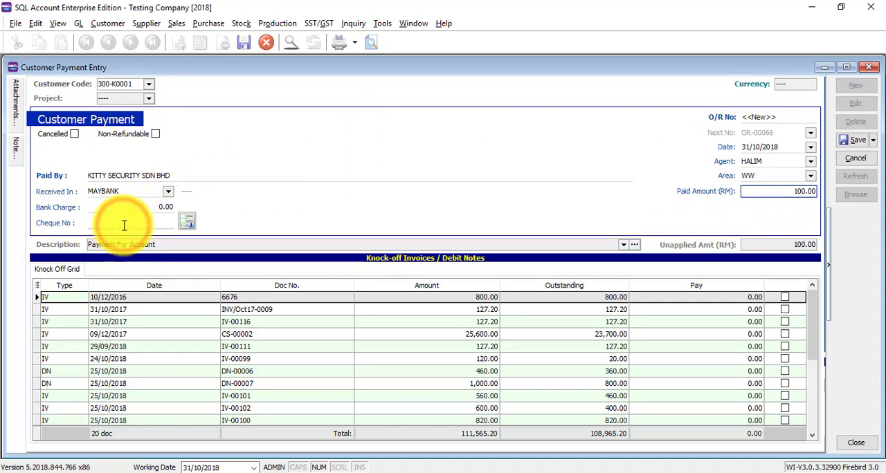
{"action": "type", "text": "MBB"}
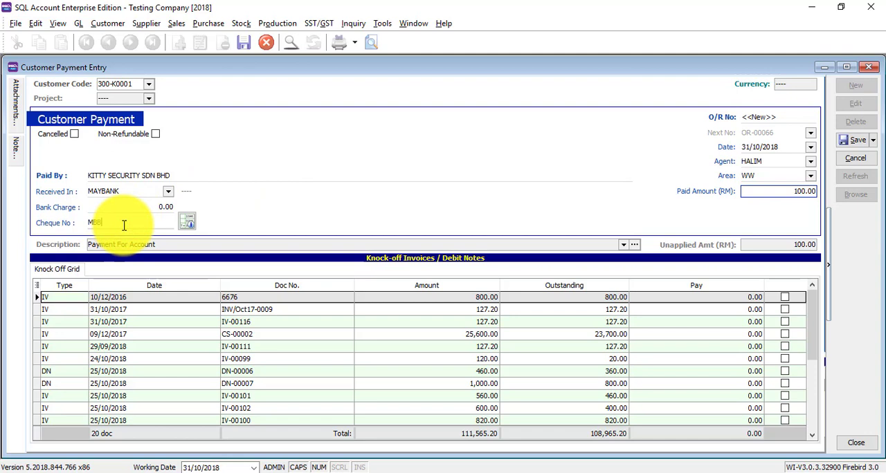
{"action": "type", "text": "67890"}
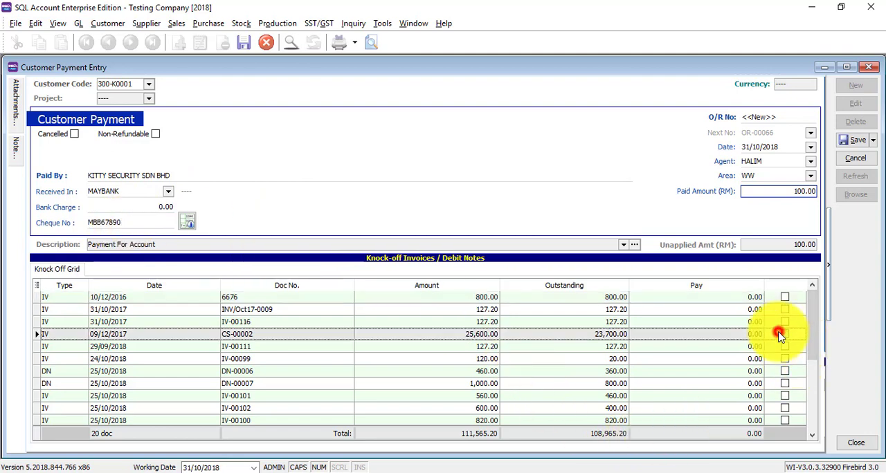
Knock off invoice CS-00002 with the 100.00, leaving 23,600.00 outstanding
{"action": "left_click", "coordinate": [784, 334]}
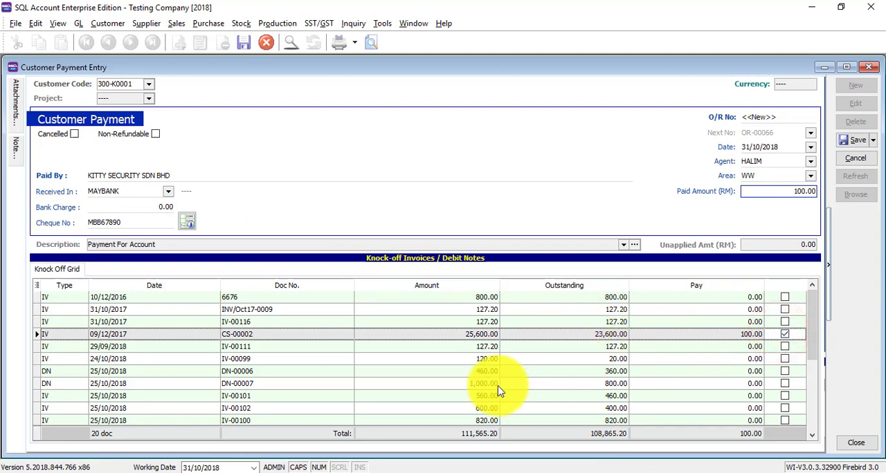
{"action": "mouse_move", "coordinate": [441, 116]}
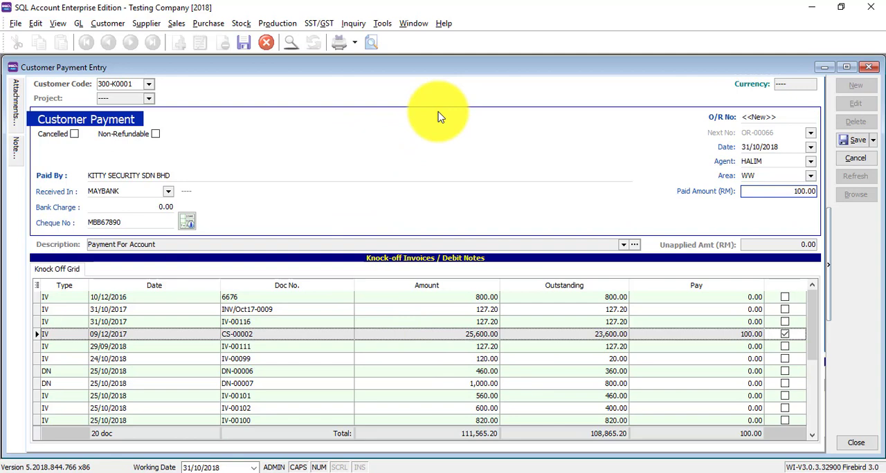
{"action": "mouse_move", "coordinate": [426, 145]}
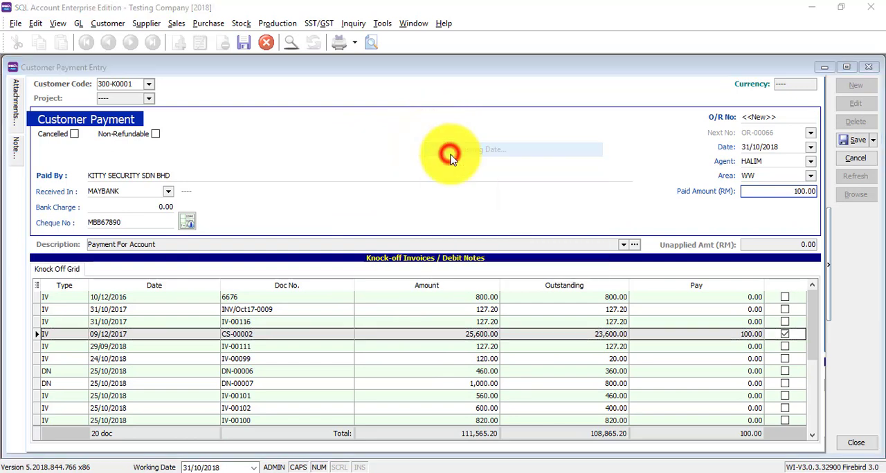
Set the posting date to 30/11/2018, save the receipt as OR-00066, and close the entry
{"action": "left_click", "coordinate": [858, 140]}
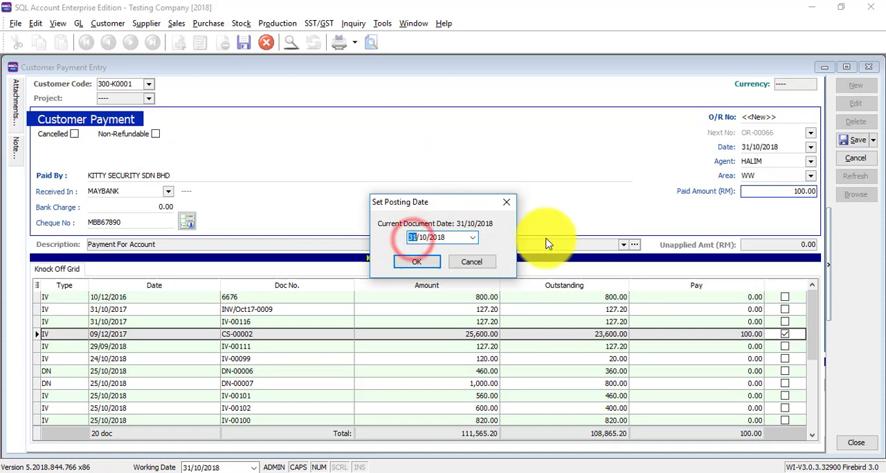
{"action": "type", "text": "30/11/2018"}
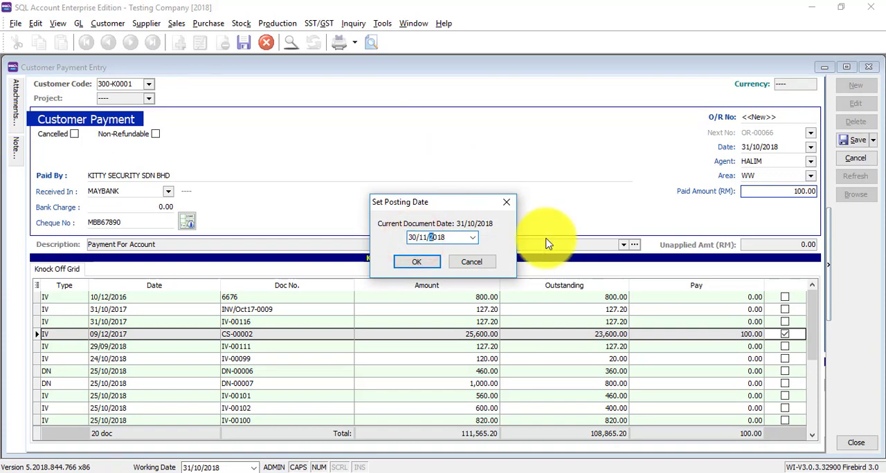
{"action": "left_click", "coordinate": [416, 262]}
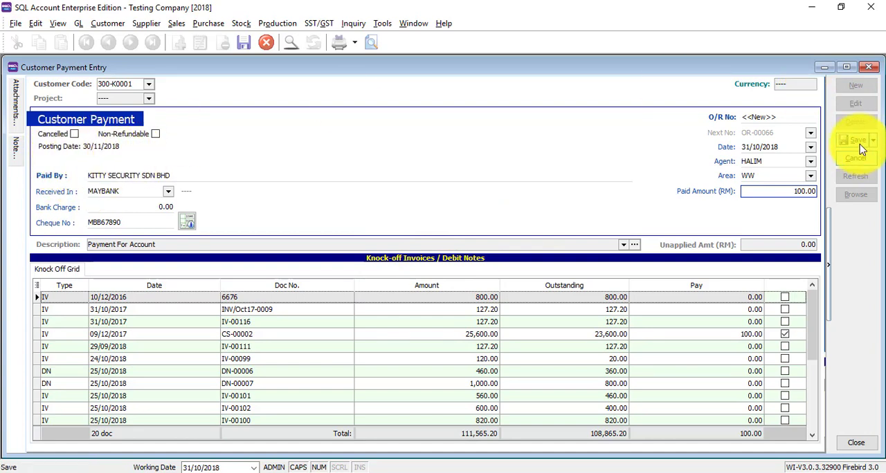
{"action": "left_click", "coordinate": [857, 140]}
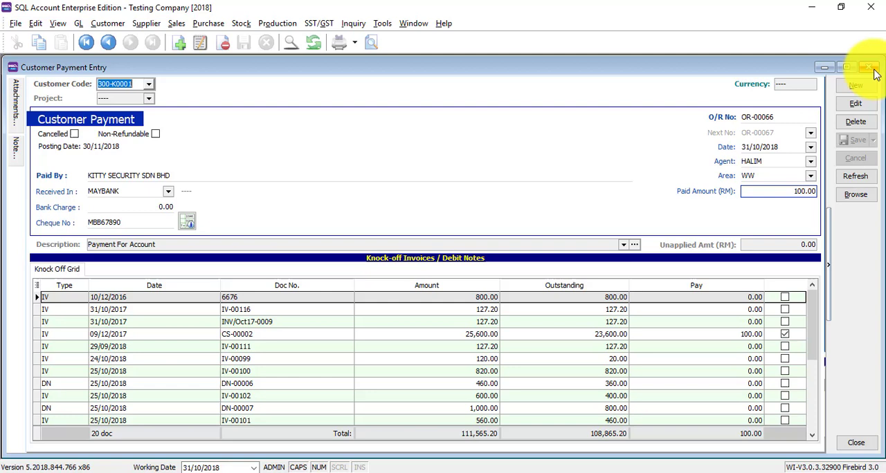
{"action": "left_click", "coordinate": [870, 67]}
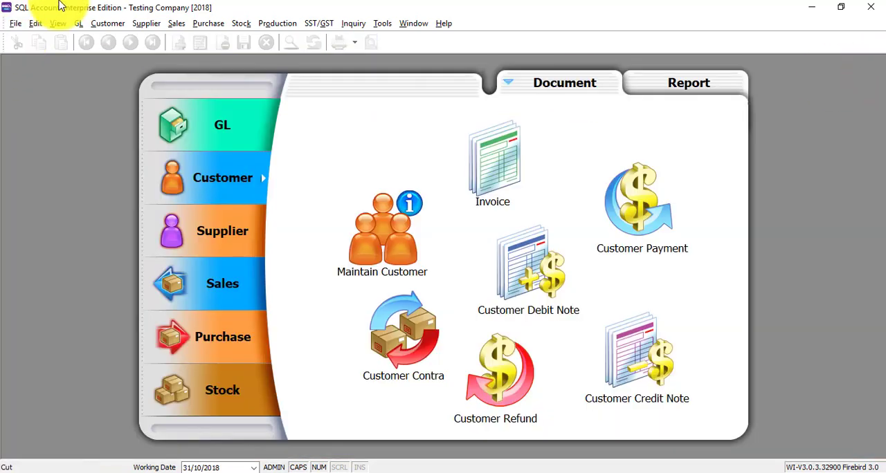
Preview customer 300-K0001's statement, confirming OR-00066 dated 30/11/2018, then close the preview
{"action": "left_click", "coordinate": [108, 23]}
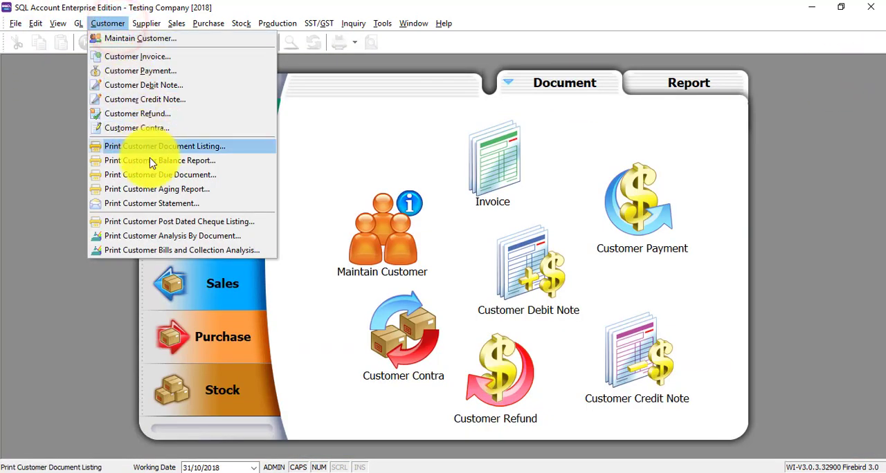
{"action": "left_click", "coordinate": [152, 203]}
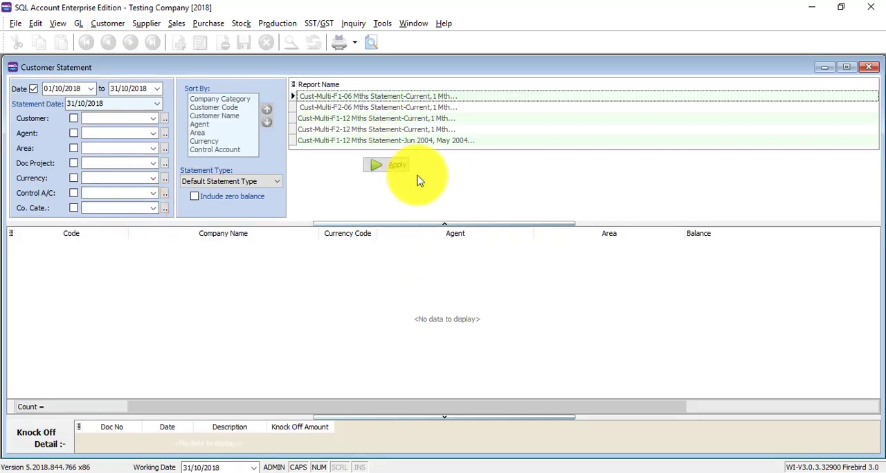
{"action": "left_click", "coordinate": [386, 164]}
{"action": "type", "text": "KI"}
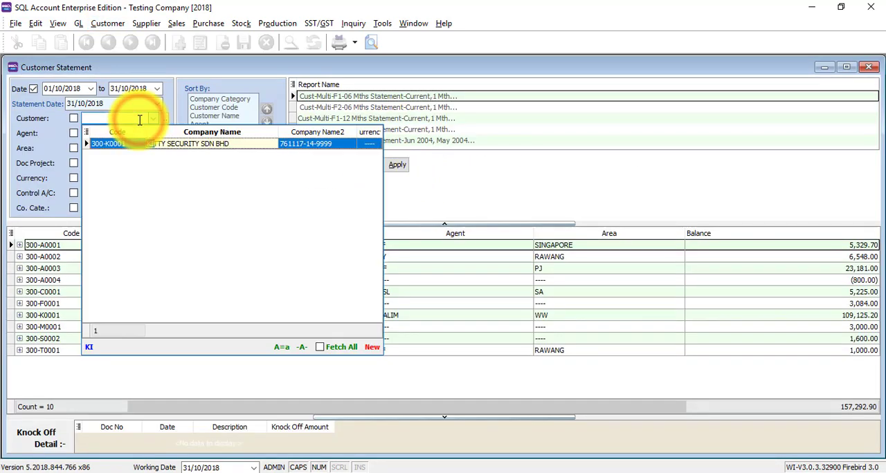
{"action": "left_click", "coordinate": [107, 144]}
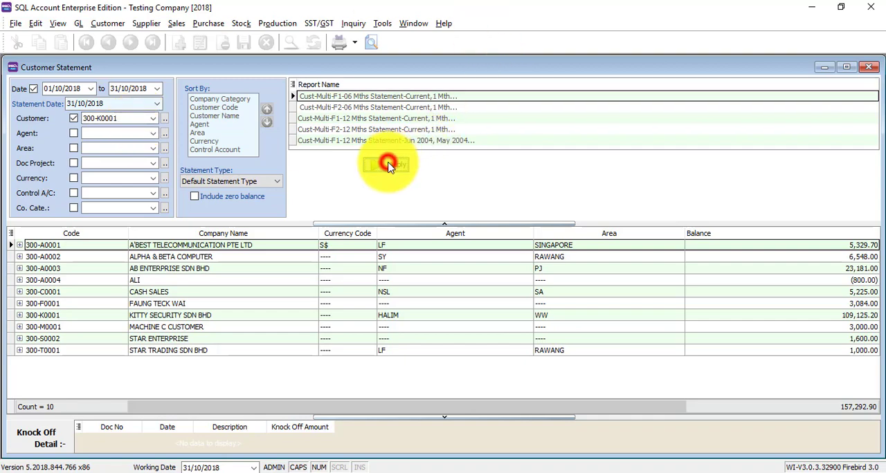
{"action": "left_click", "coordinate": [386, 164]}
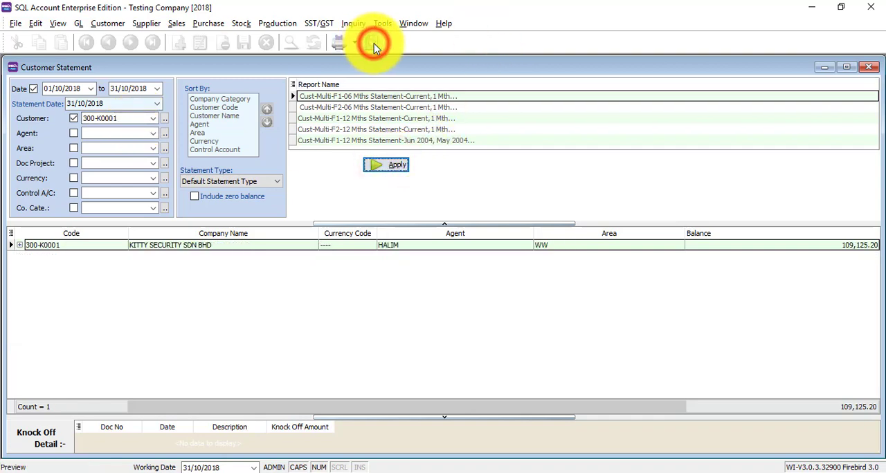
{"action": "left_click", "coordinate": [386, 164]}
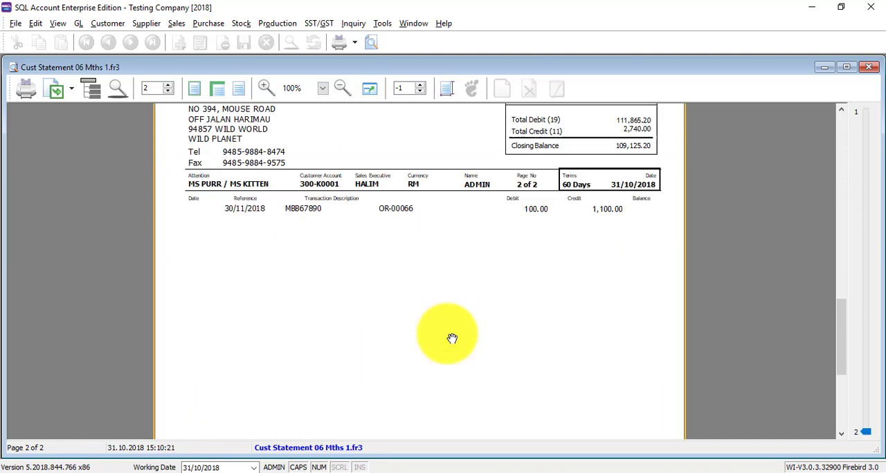
{"action": "mouse_move", "coordinate": [564, 212]}
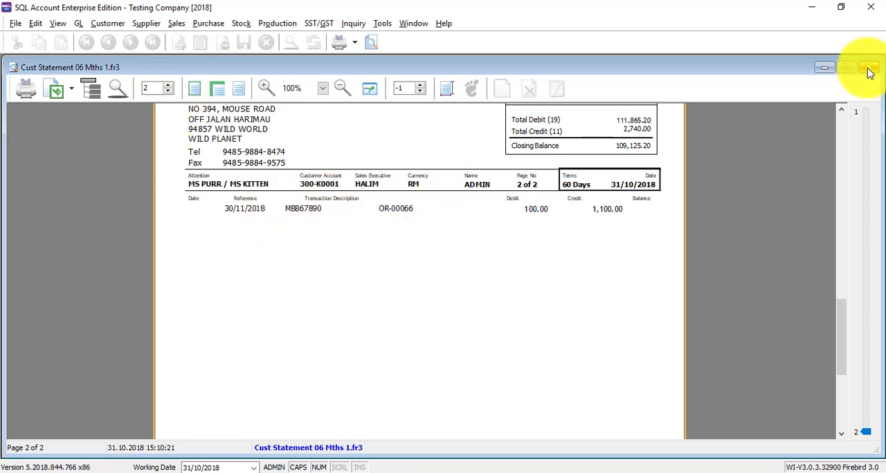
{"action": "left_click", "coordinate": [869, 67]}
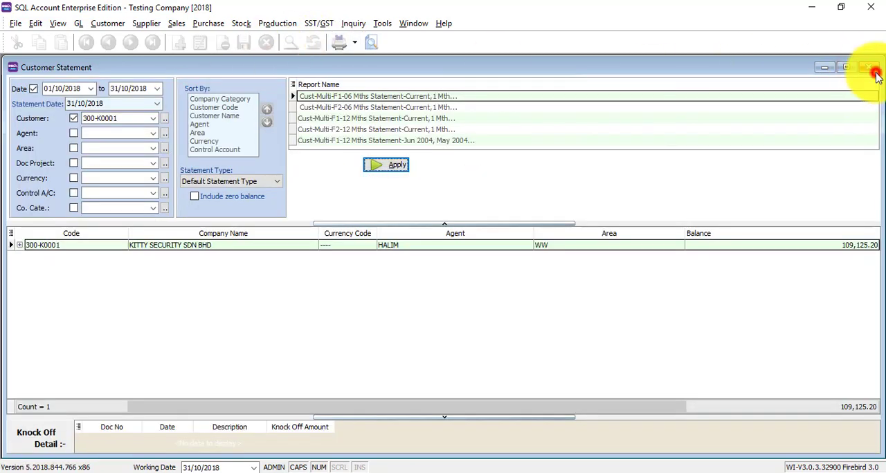
Check the post-dated cheque listing for OR-00065 and OR-00066 totalling 1,100.00, then close it
{"action": "left_click", "coordinate": [107, 23]}
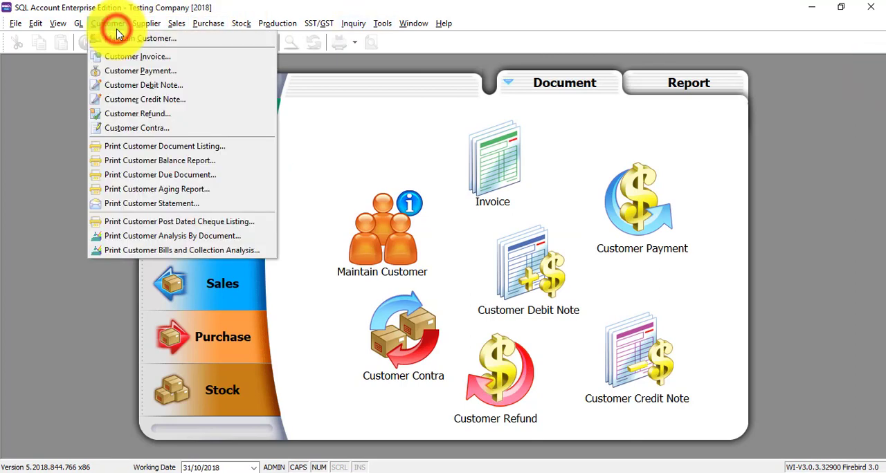
{"action": "mouse_move", "coordinate": [124, 222]}
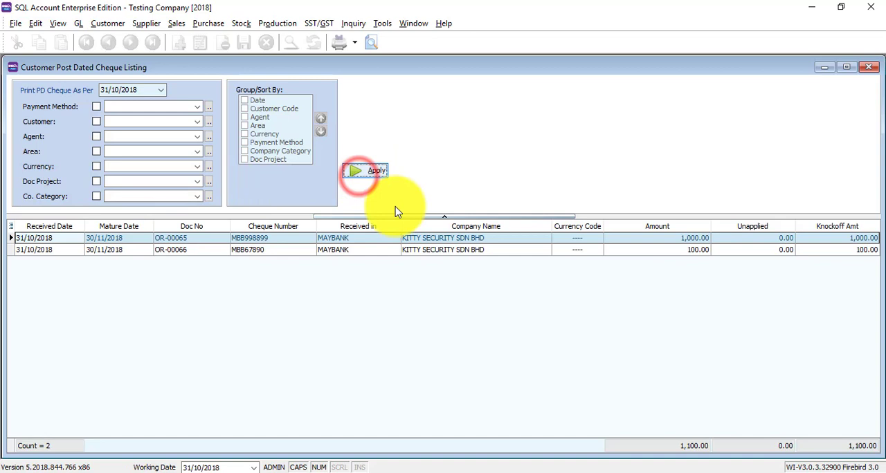
{"action": "left_click", "coordinate": [375, 171]}
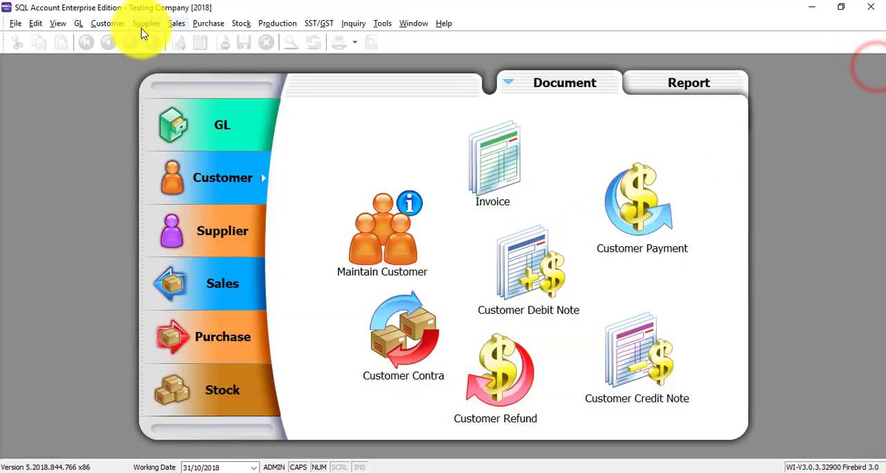
{"action": "left_click", "coordinate": [146, 23]}
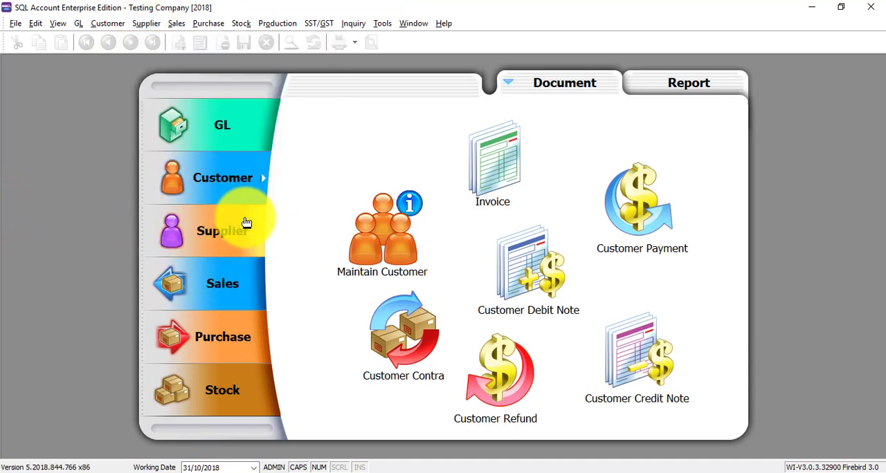
{"action": "mouse_move", "coordinate": [397, 181]}
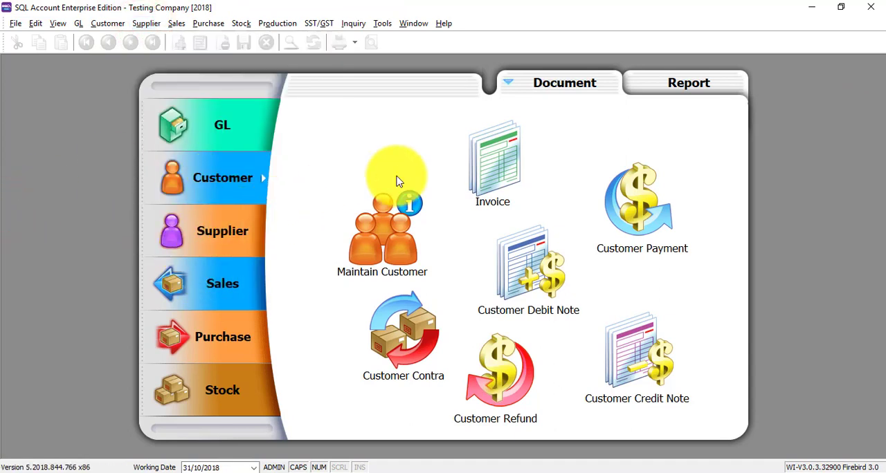
{"action": "mouse_move", "coordinate": [741, 228]}
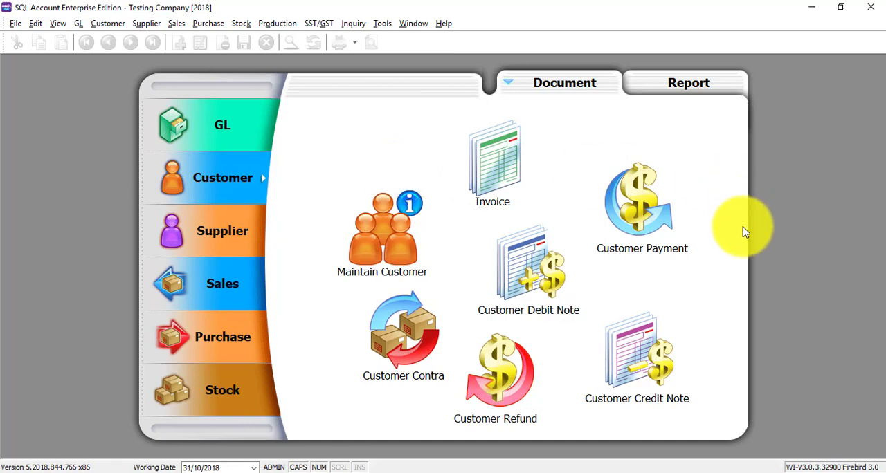
{"action": "mouse_move", "coordinate": [639, 200]}
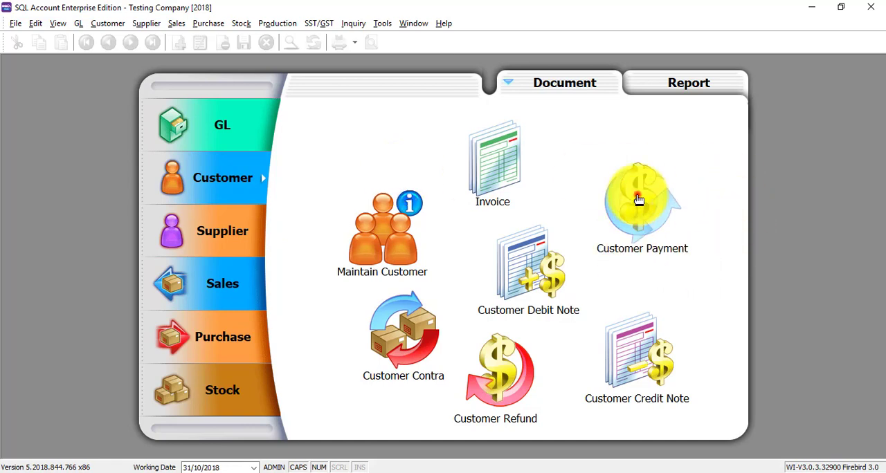
Save receipt OR-00067: 100.00 from customer 300-K0001, cheque MBB BOUNCE, knocking off IV-00116
{"action": "left_click", "coordinate": [641, 200]}
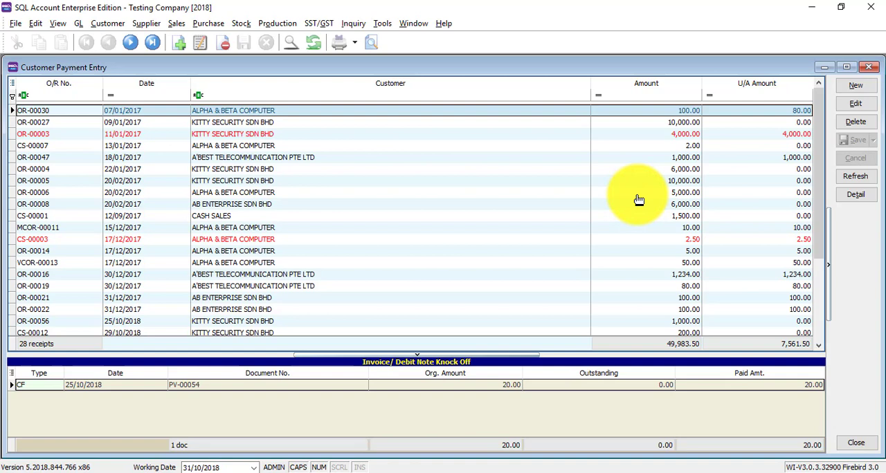
{"action": "left_click", "coordinate": [856, 85]}
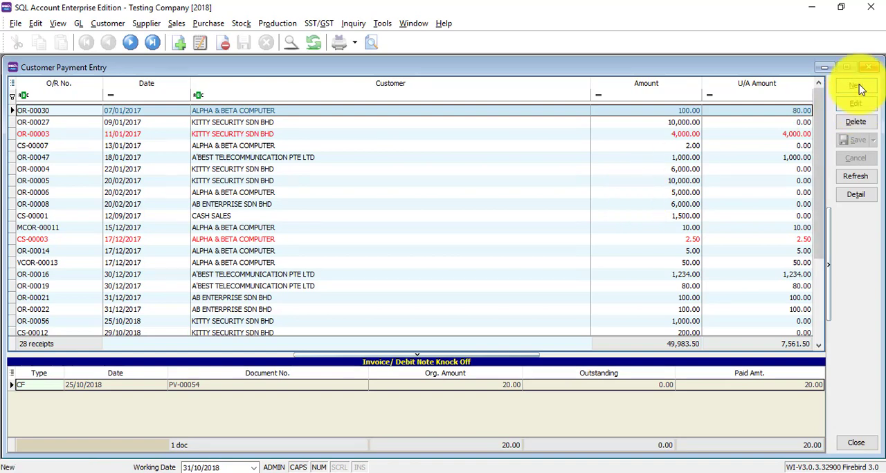
{"action": "left_click", "coordinate": [856, 85]}
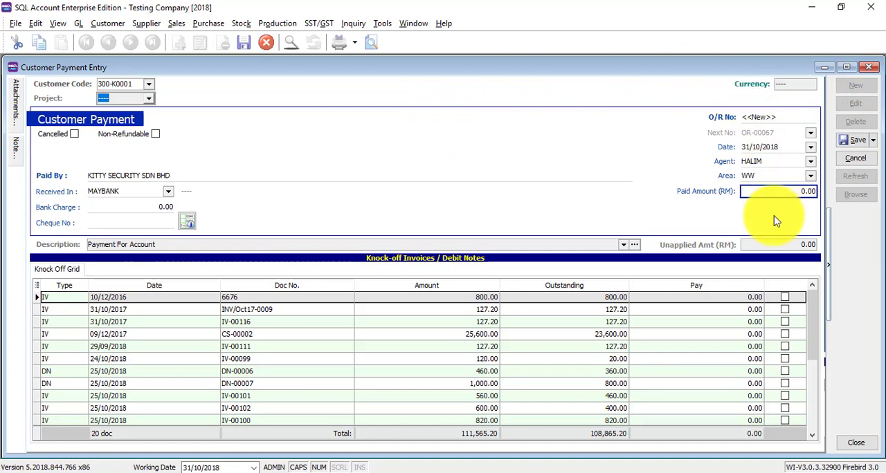
{"action": "left_click", "coordinate": [775, 191]}
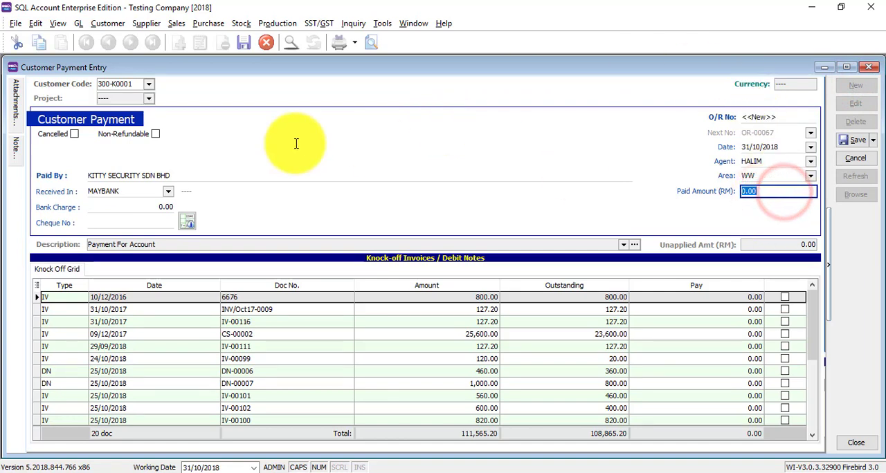
{"action": "type", "text": "100"}
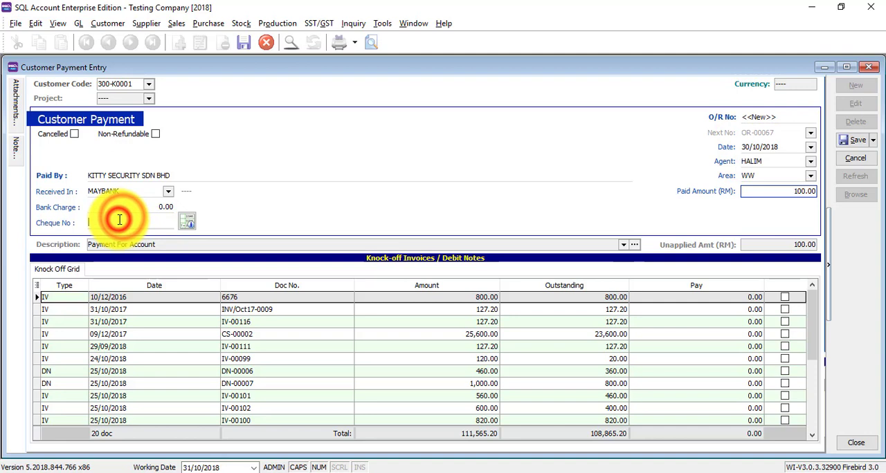
{"action": "type", "text": "MBB"}
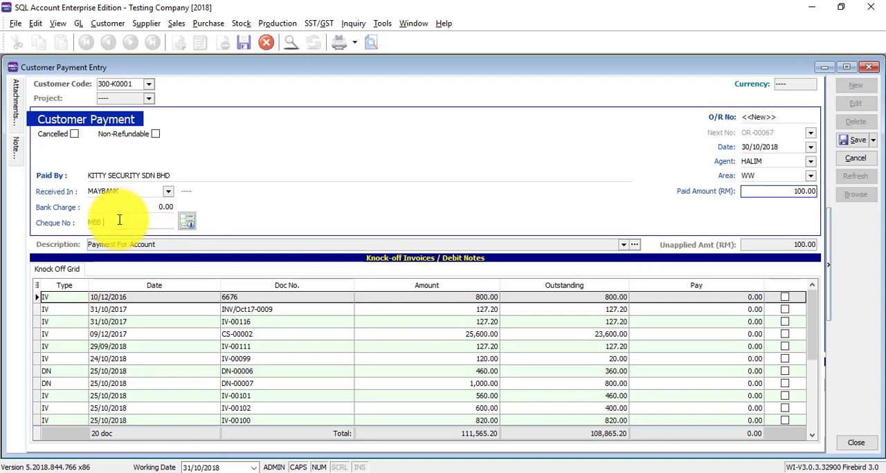
{"action": "type", "text": "BOUNCE"}
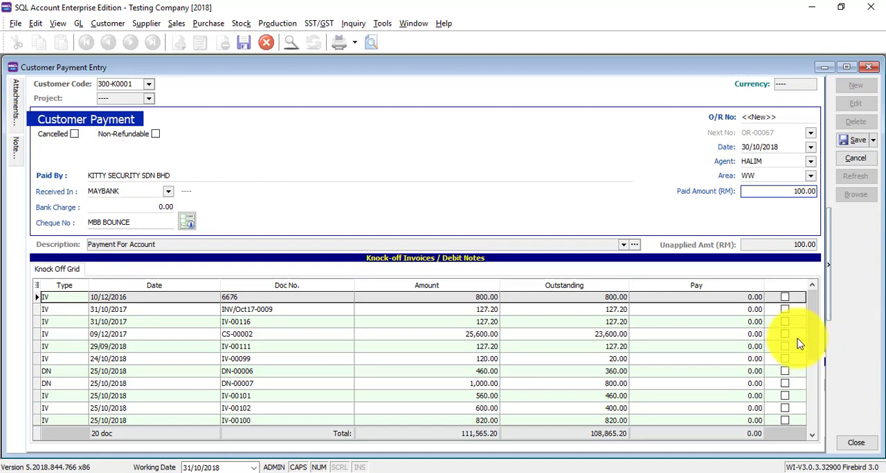
{"action": "left_click", "coordinate": [785, 322]}
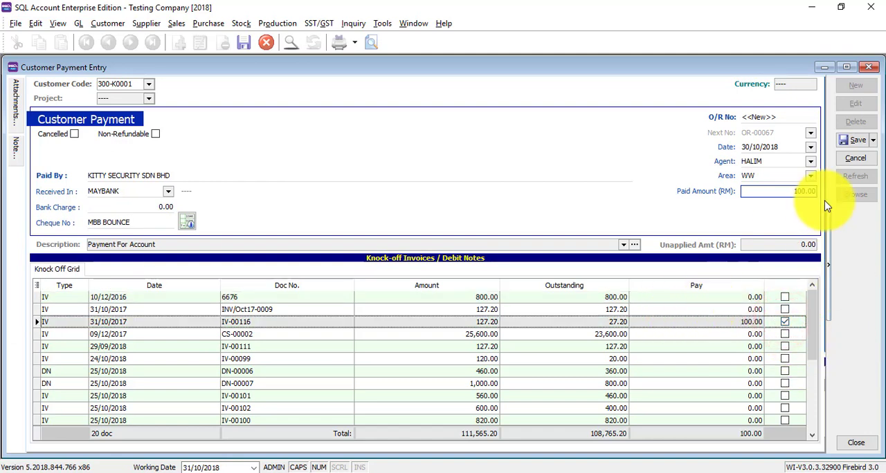
{"action": "left_click", "coordinate": [857, 139]}
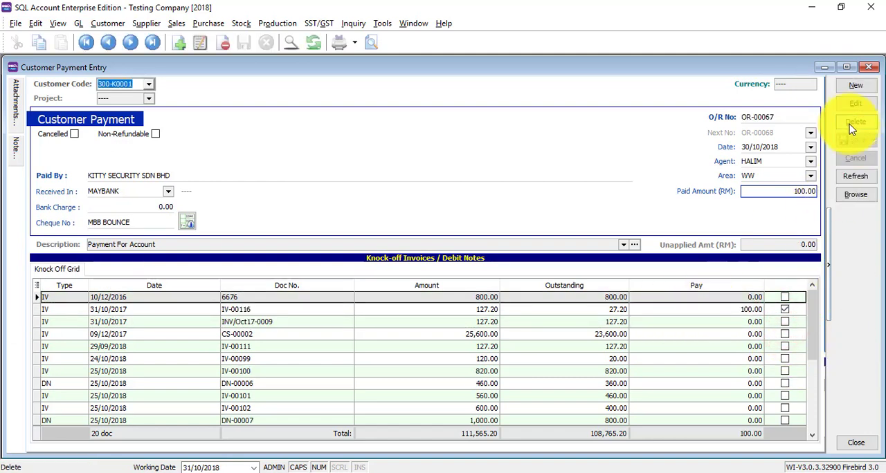
Mark receipt OR-00067 as bounced on 31/10/2018 and save it
{"action": "left_click", "coordinate": [855, 103]}
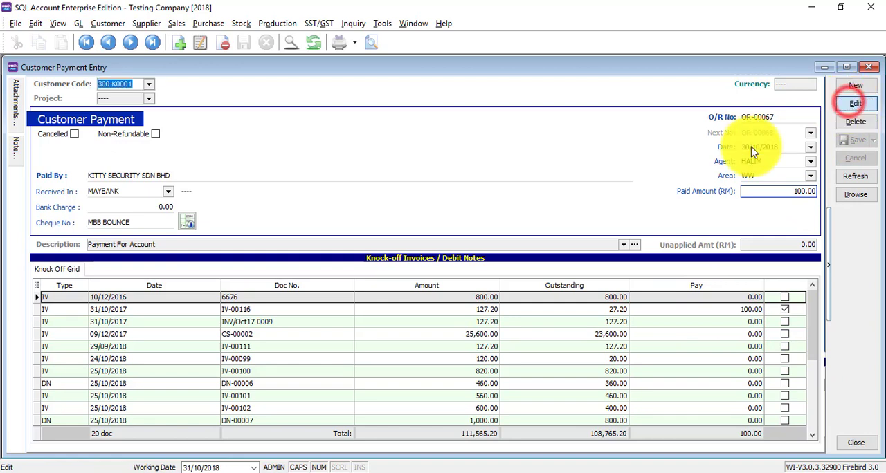
{"action": "left_click", "coordinate": [855, 103]}
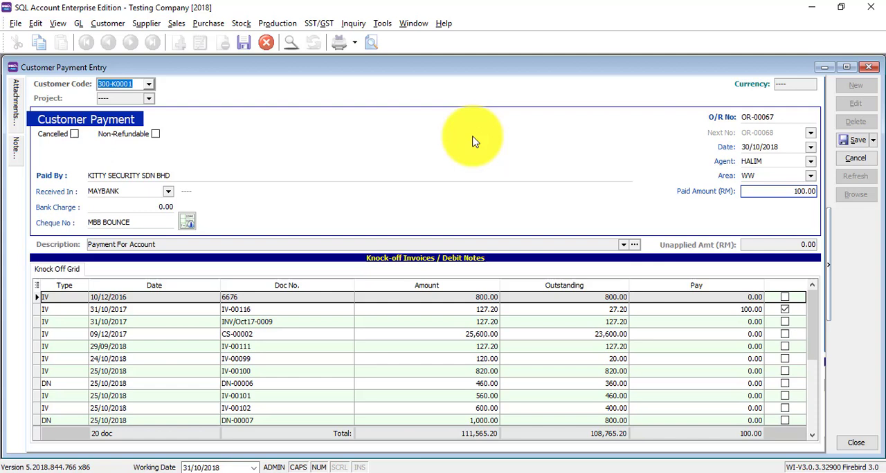
{"action": "right_click", "coordinate": [476, 142]}
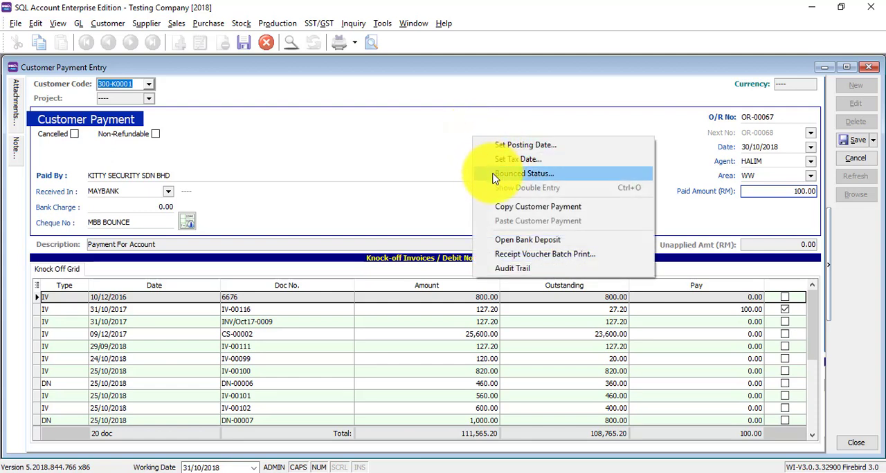
{"action": "left_click", "coordinate": [539, 173]}
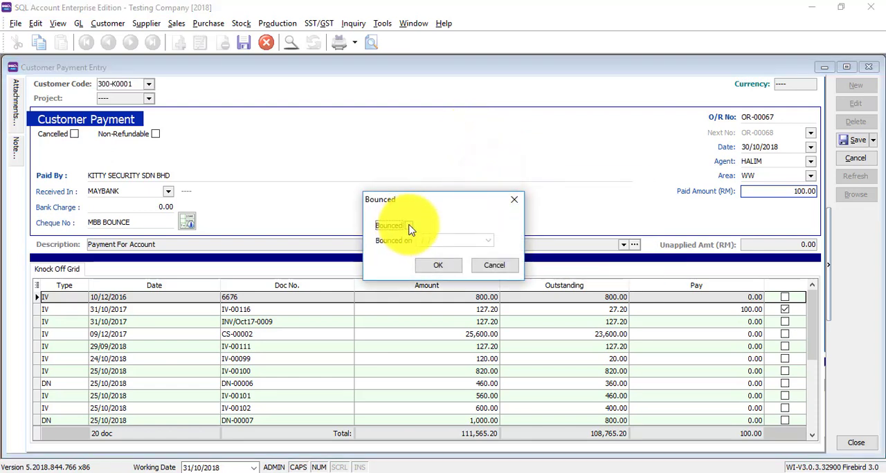
{"action": "left_click", "coordinate": [438, 265]}
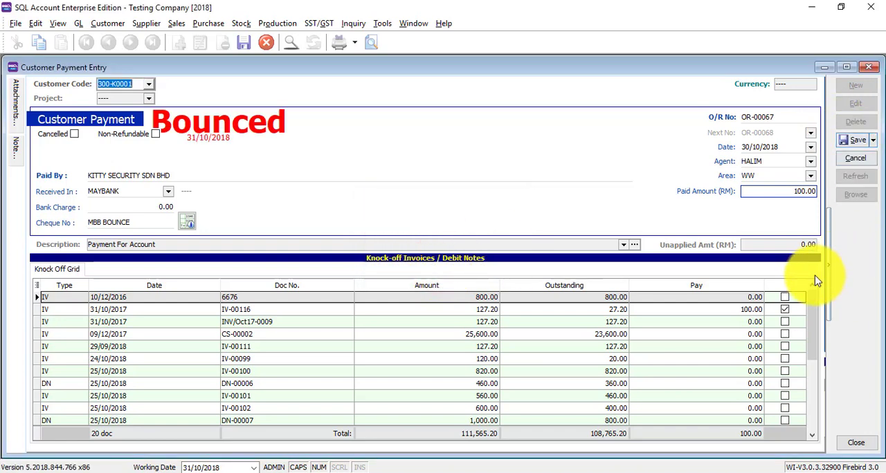
{"action": "left_click", "coordinate": [854, 139]}
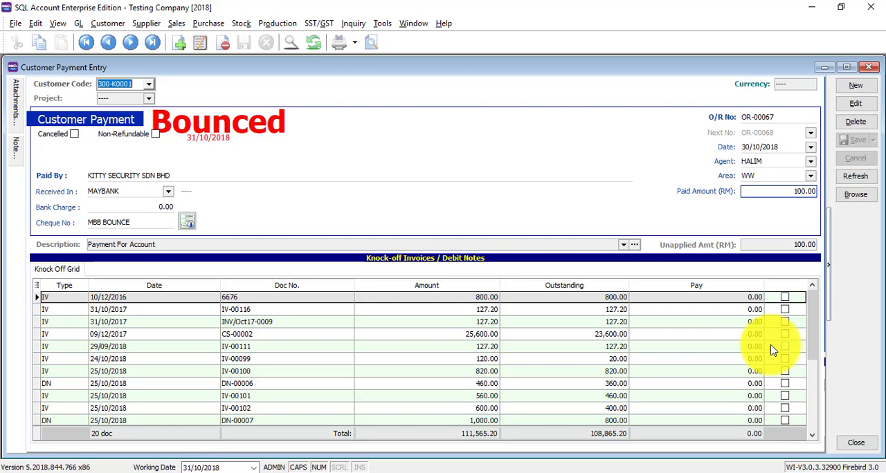
{"action": "mouse_move", "coordinate": [593, 325]}
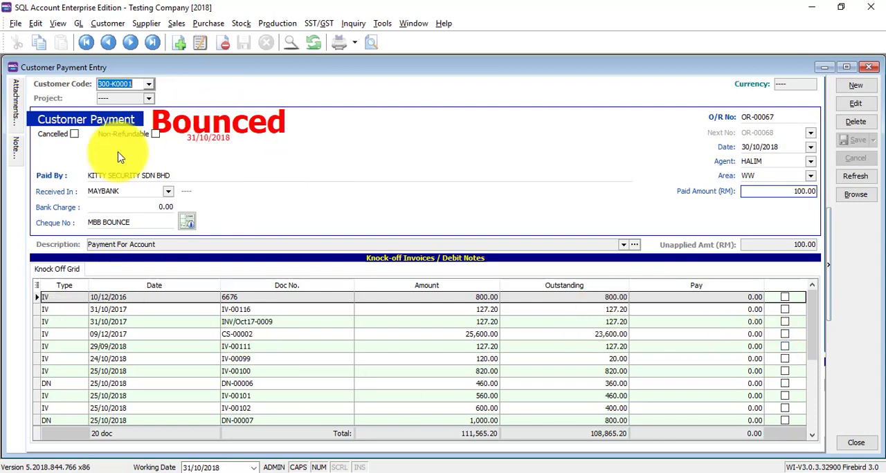
{"action": "left_click", "coordinate": [79, 22]}
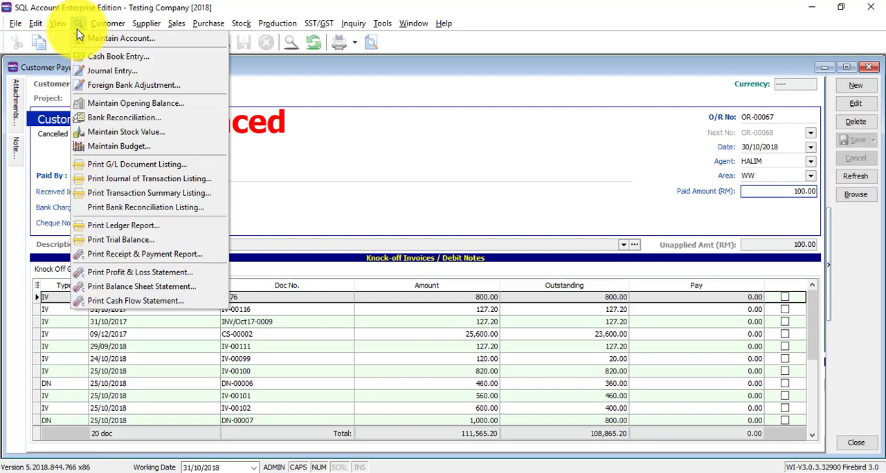
{"action": "mouse_move", "coordinate": [134, 85]}
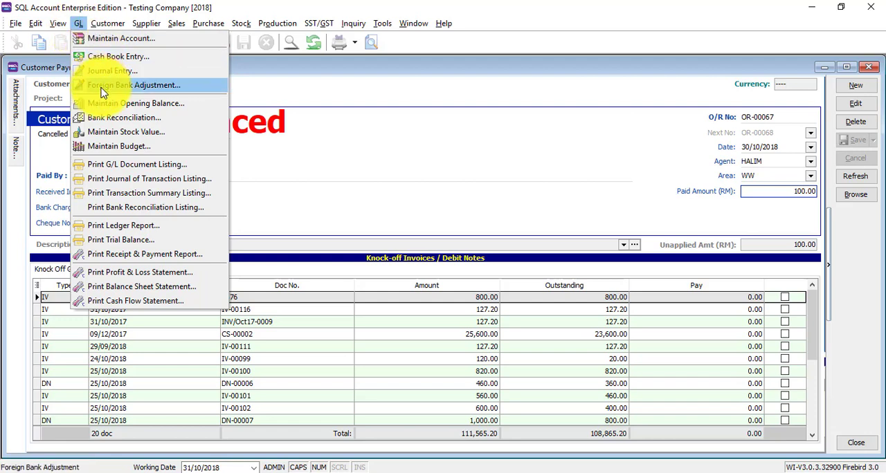
{"action": "mouse_move", "coordinate": [137, 164]}
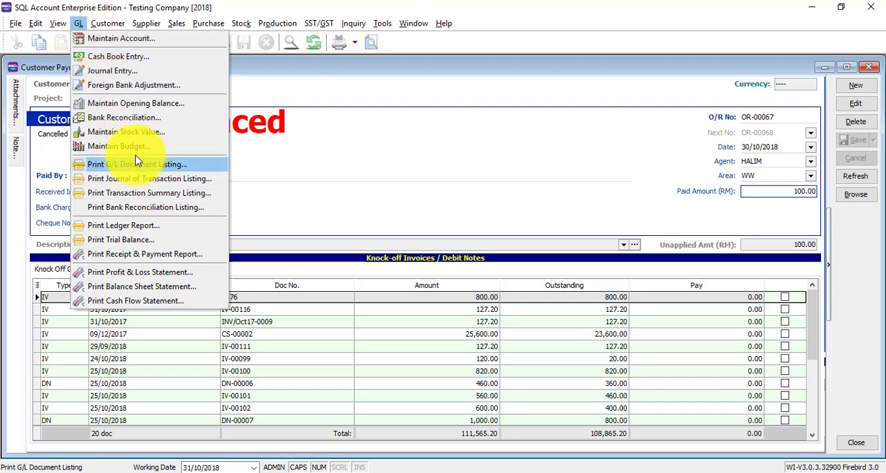
Load the bank reconciliation for Maybank account 310-001, showing bounced OR-00067 as a 100.00 credit
{"action": "left_click", "coordinate": [124, 117]}
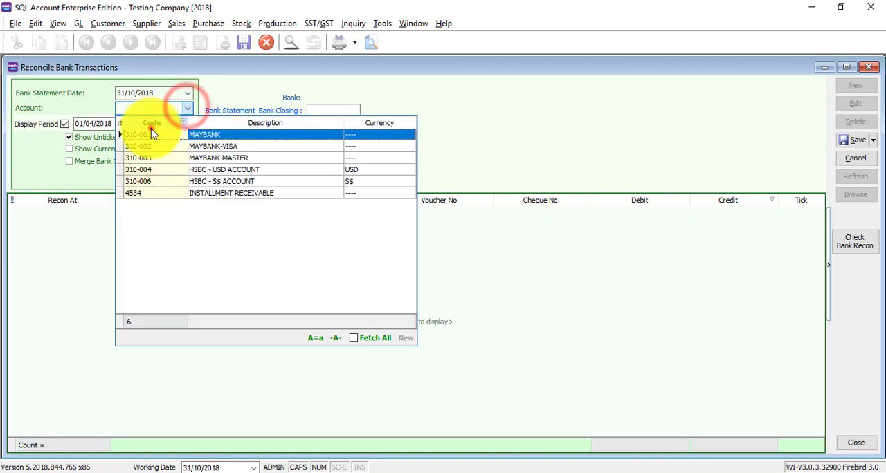
{"action": "left_click", "coordinate": [204, 135]}
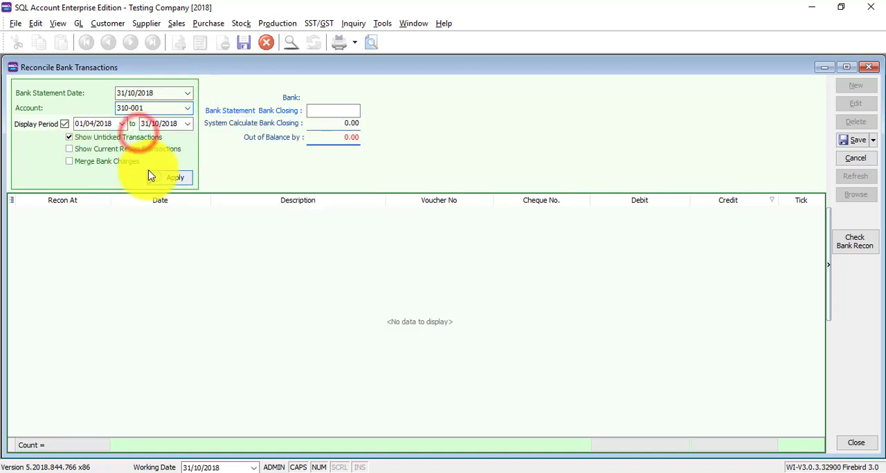
{"action": "left_click", "coordinate": [175, 177]}
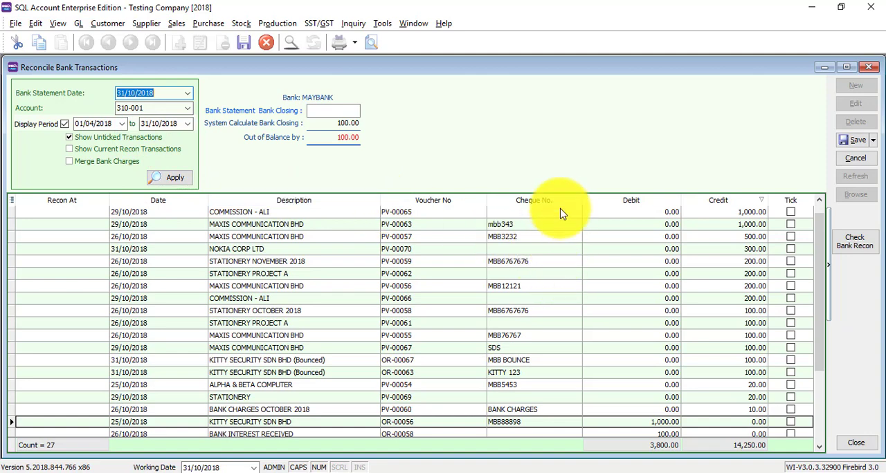
{"action": "left_click", "coordinate": [529, 200]}
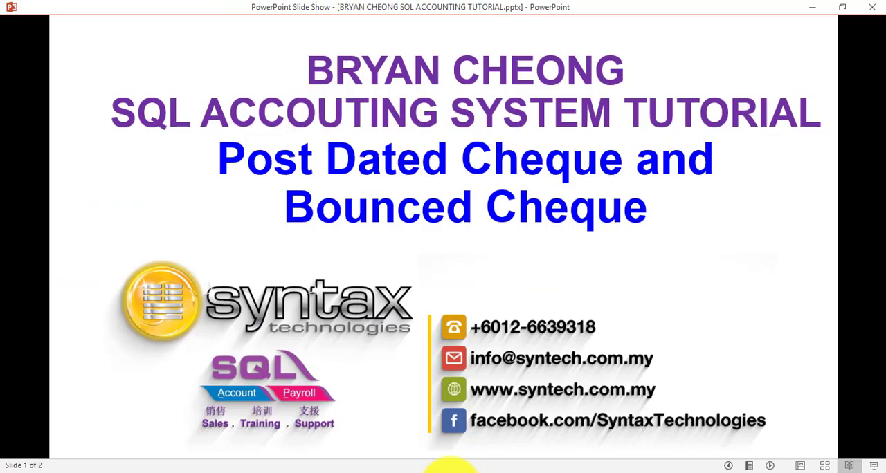
{"action": "mouse_move", "coordinate": [519, 199]}
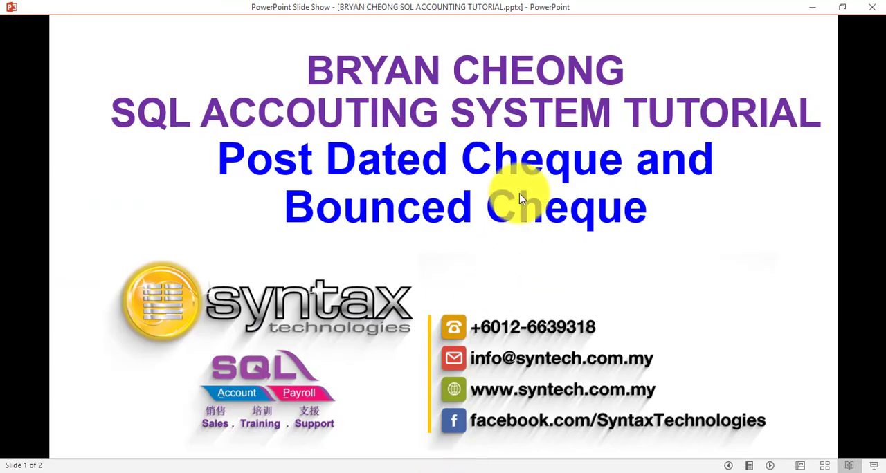